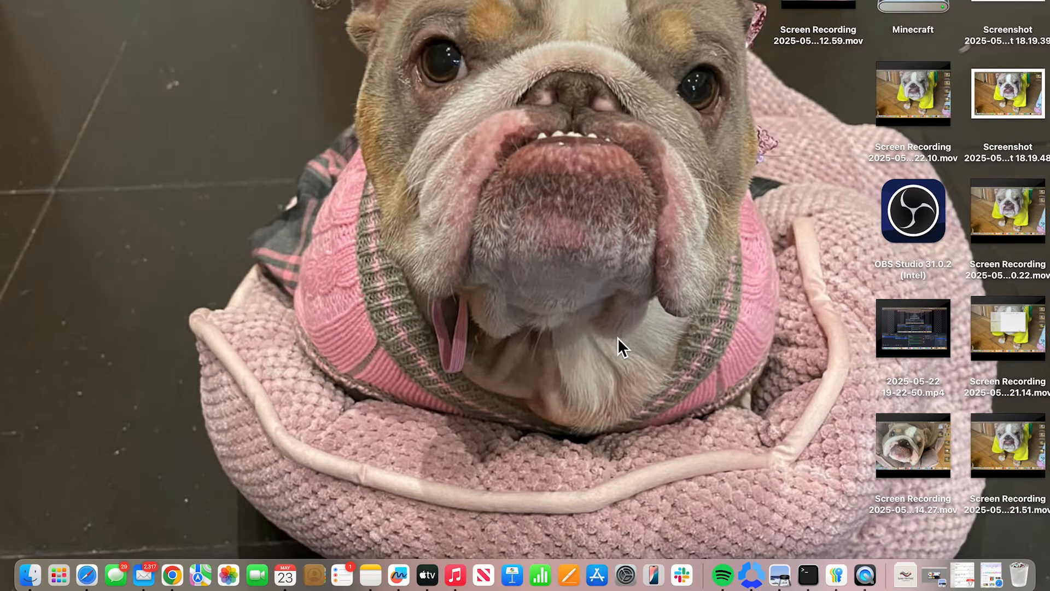
mouse_move(502, 374)
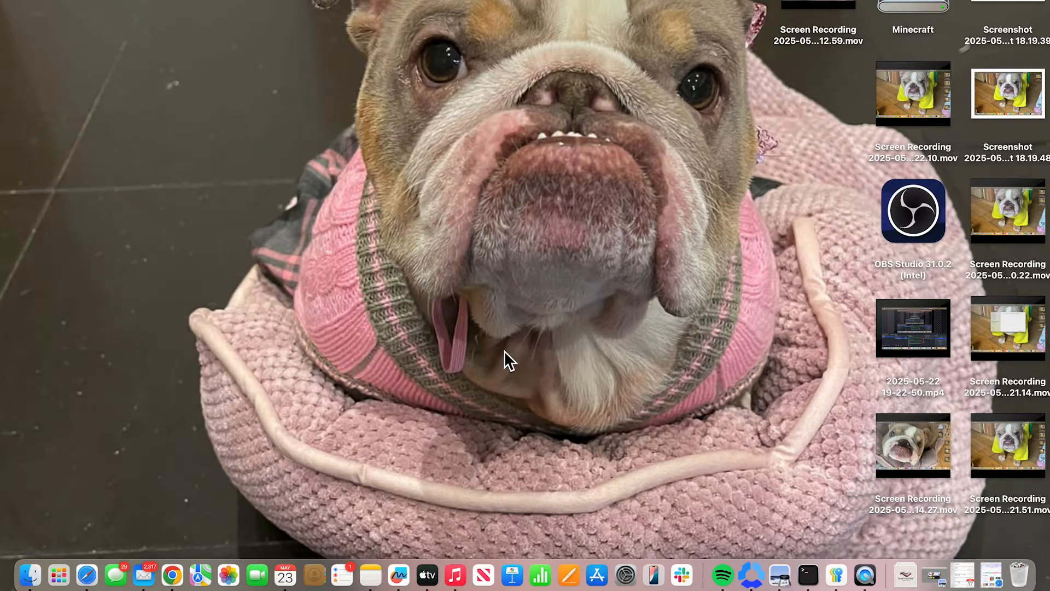
mouse_move(87, 573)
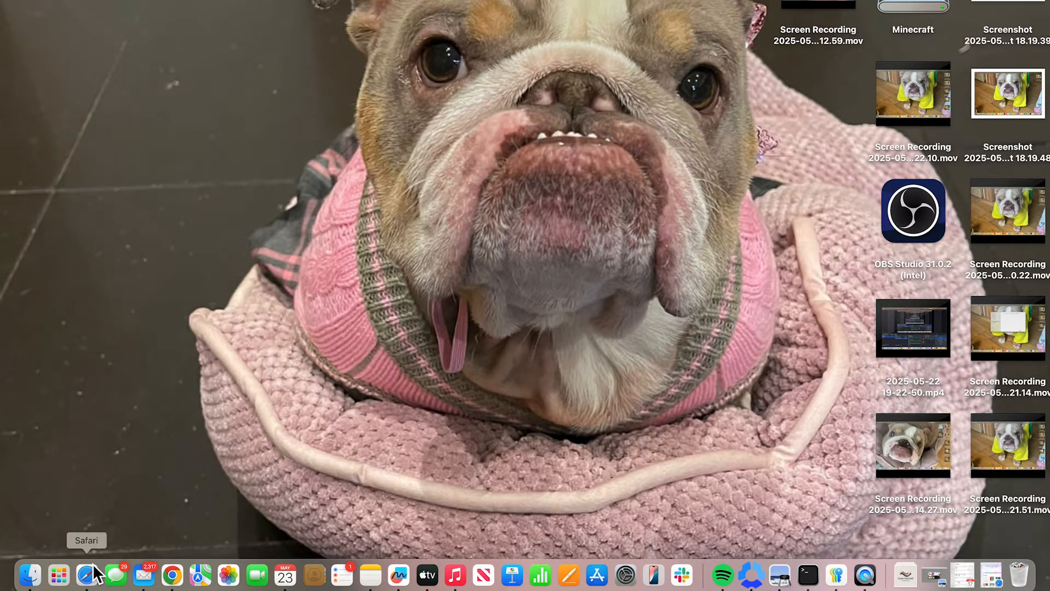
Launch Safari and open the 'Download The Sims 4 - Electronic Arts' result.
left_click(86, 573)
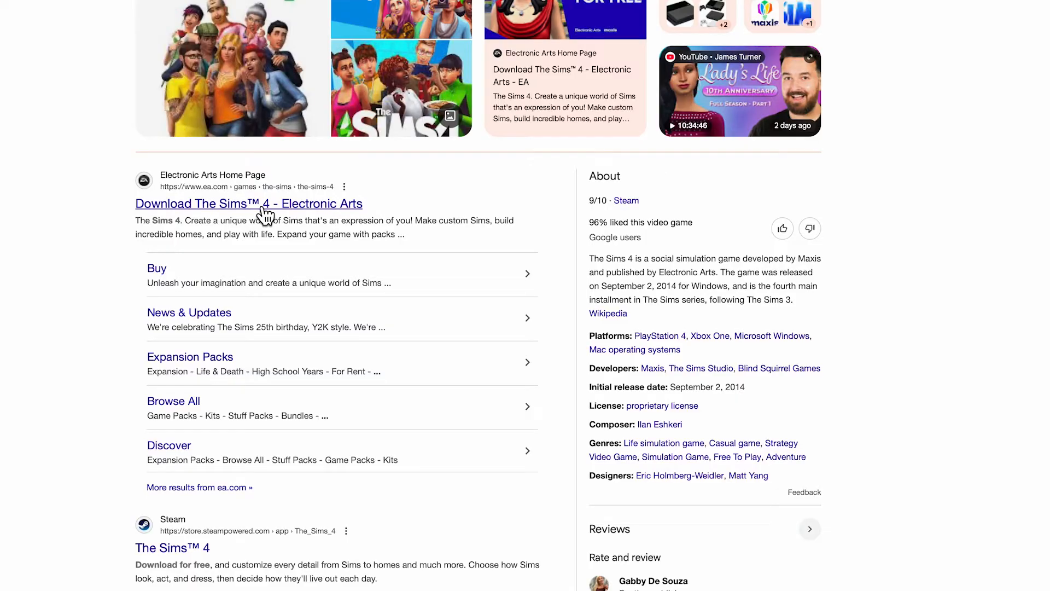
left_click(249, 203)
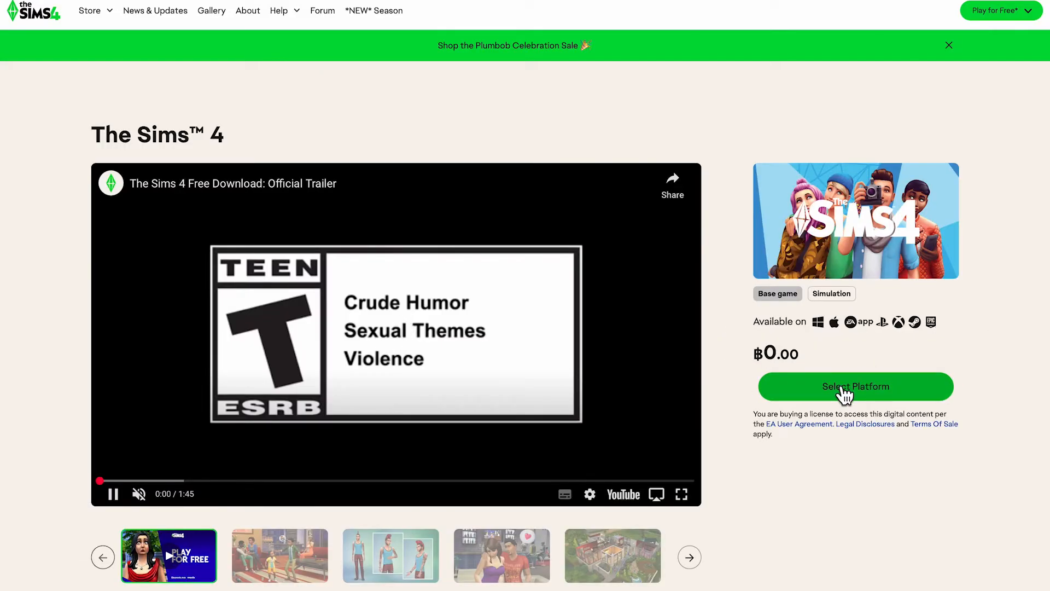
Choose EA app for Mac as the platform, download it, and show Safari's downloads.
left_click(856, 386)
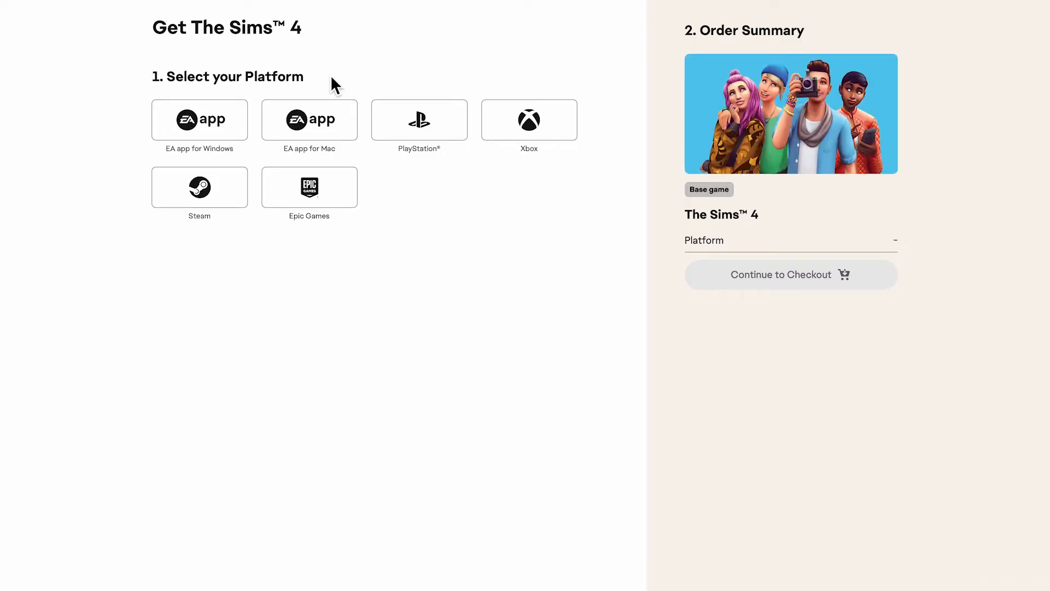
left_click(309, 120)
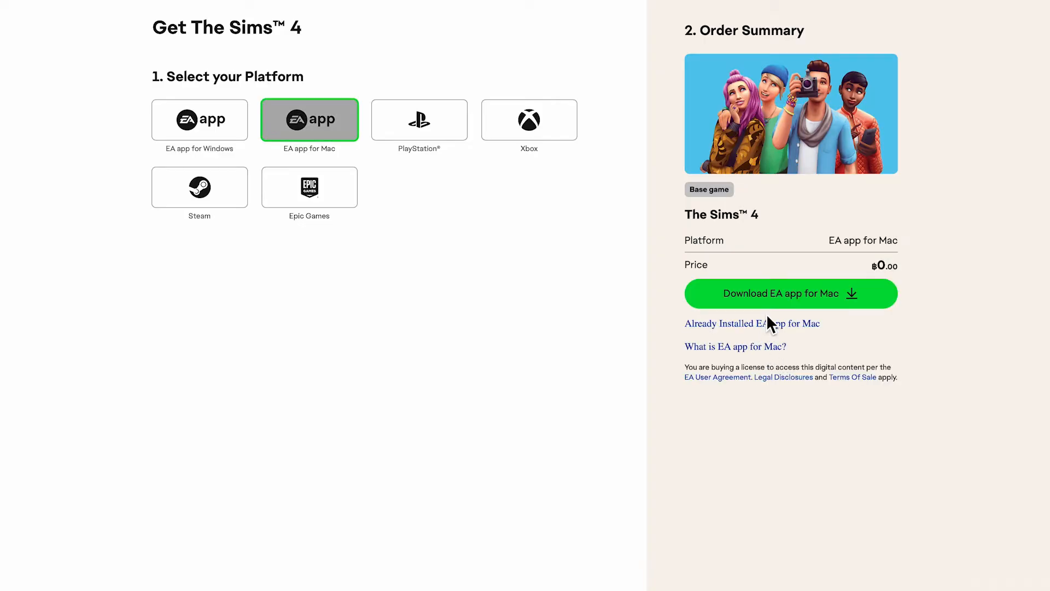
left_click(791, 294)
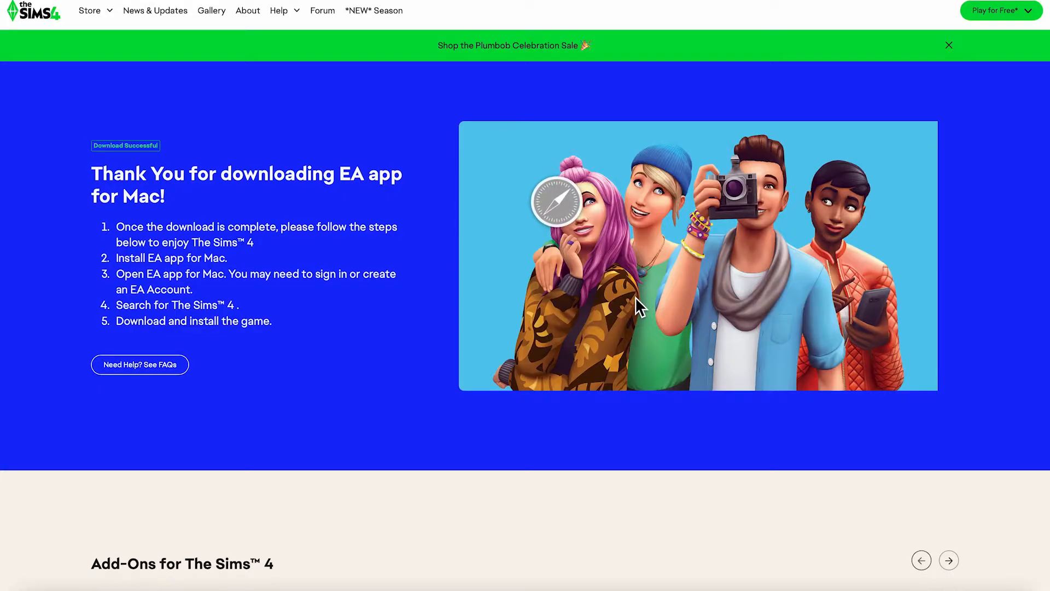
left_click(970, 9)
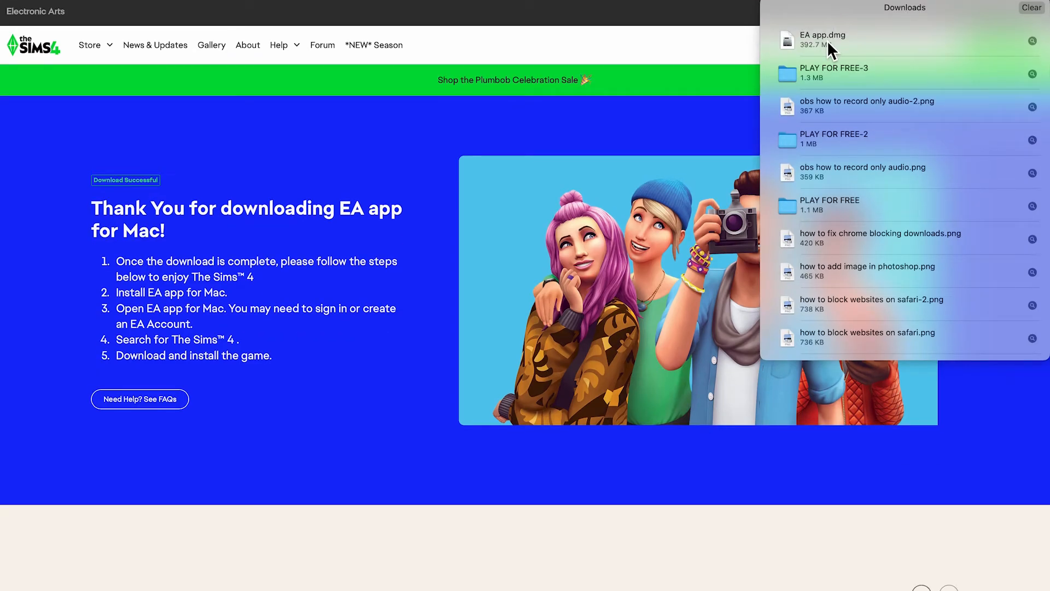
Open EA app.dmg, accept the license, and drag EA app into Applications.
double_click(819, 35)
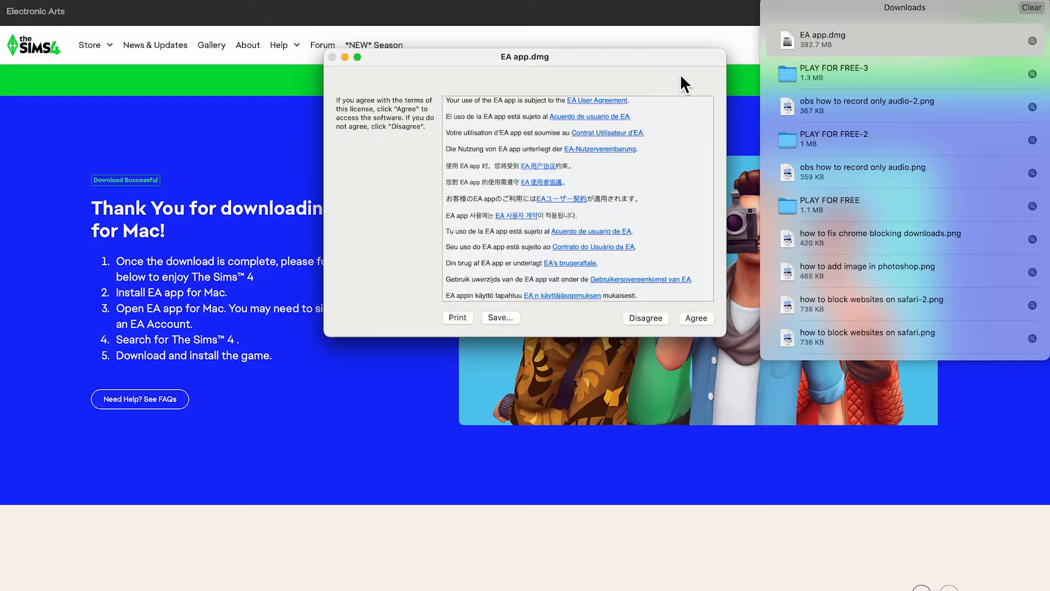
left_click(697, 318)
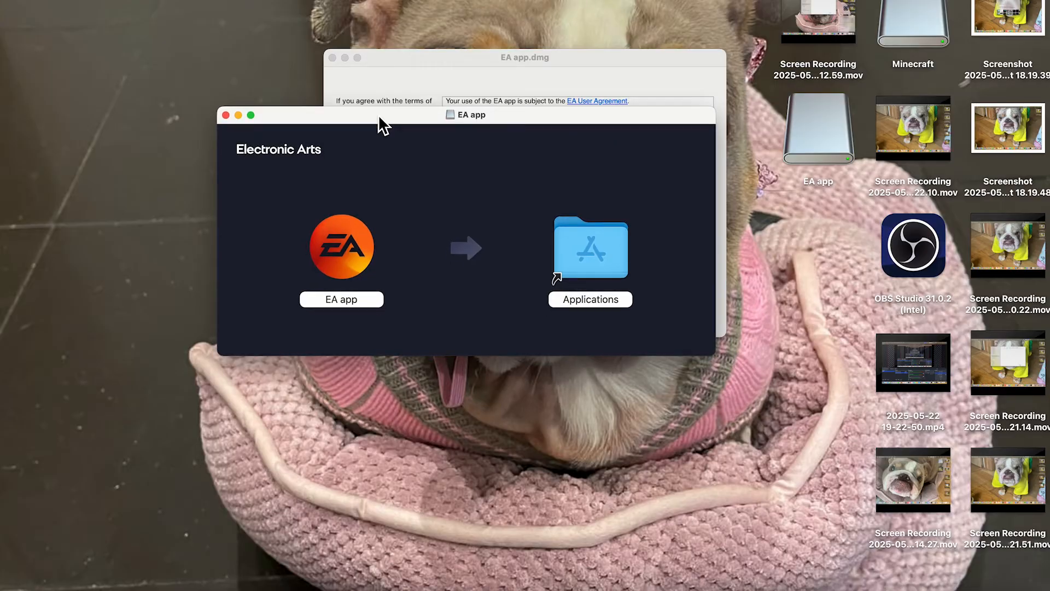
left_click(341, 247)
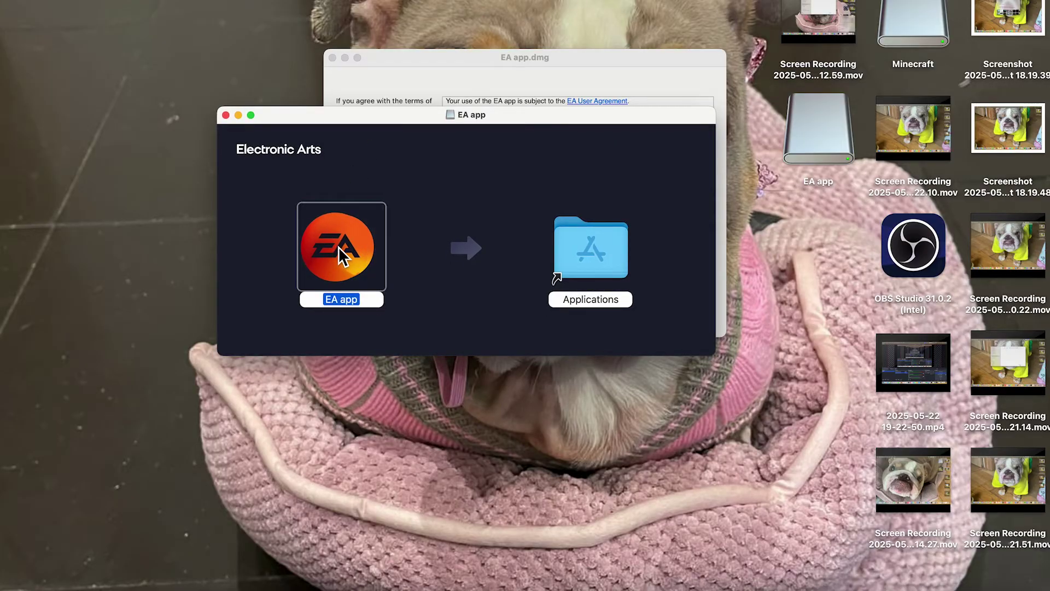
left_click_drag(341, 247, 590, 257)
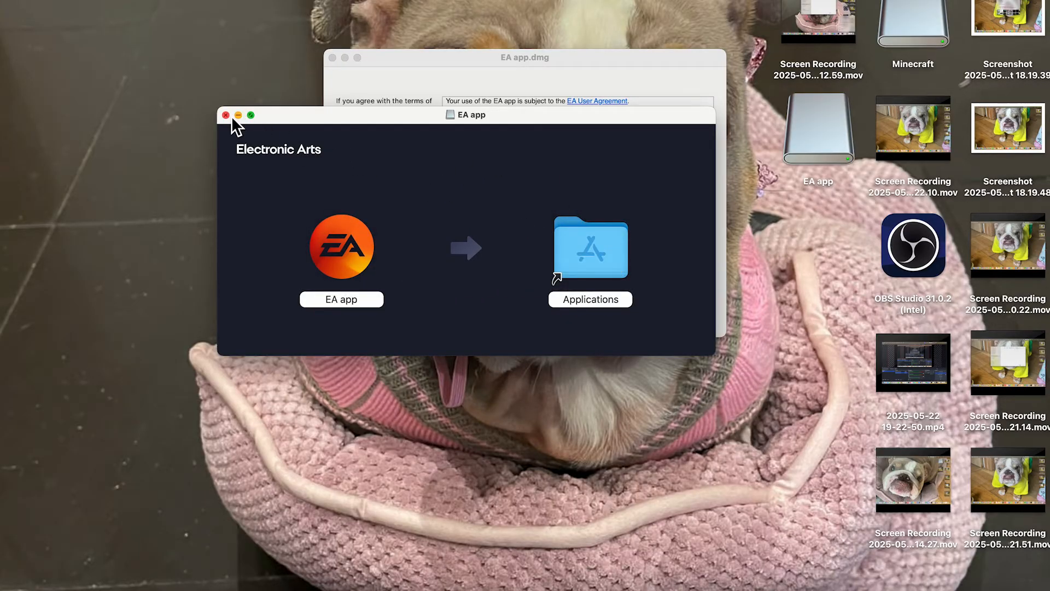
left_click(228, 114)
type("ea")
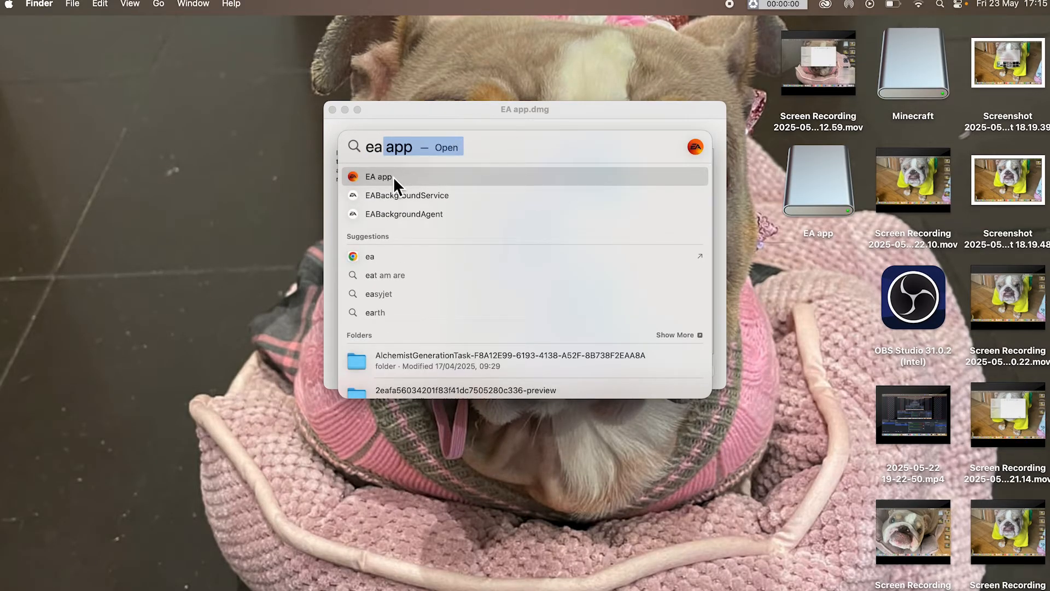
Launch EA app from the 'ea app' search results to reach the EA Account sign-in.
left_click(378, 177)
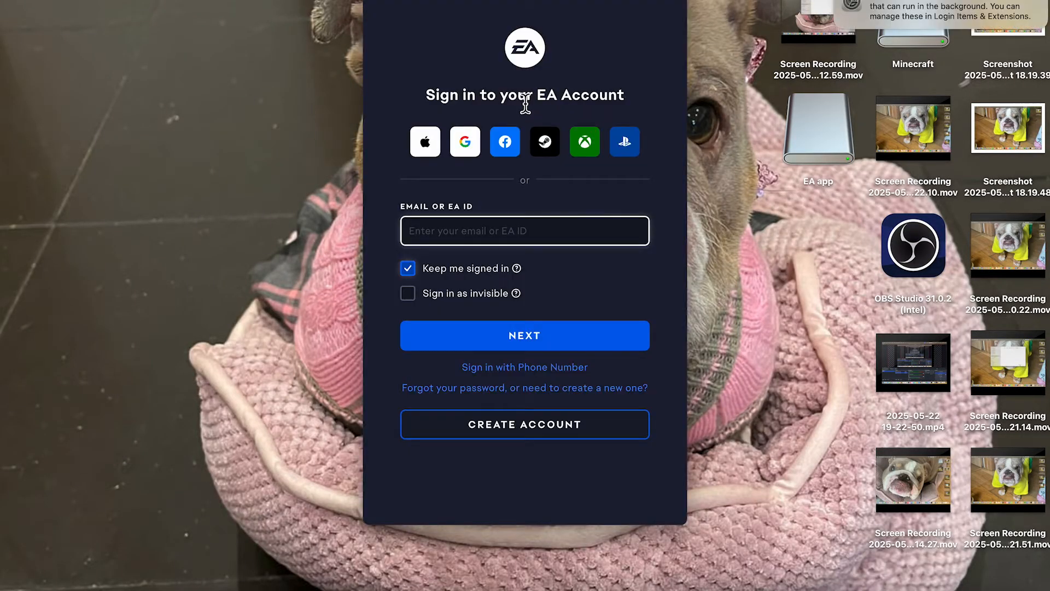
mouse_move(488, 97)
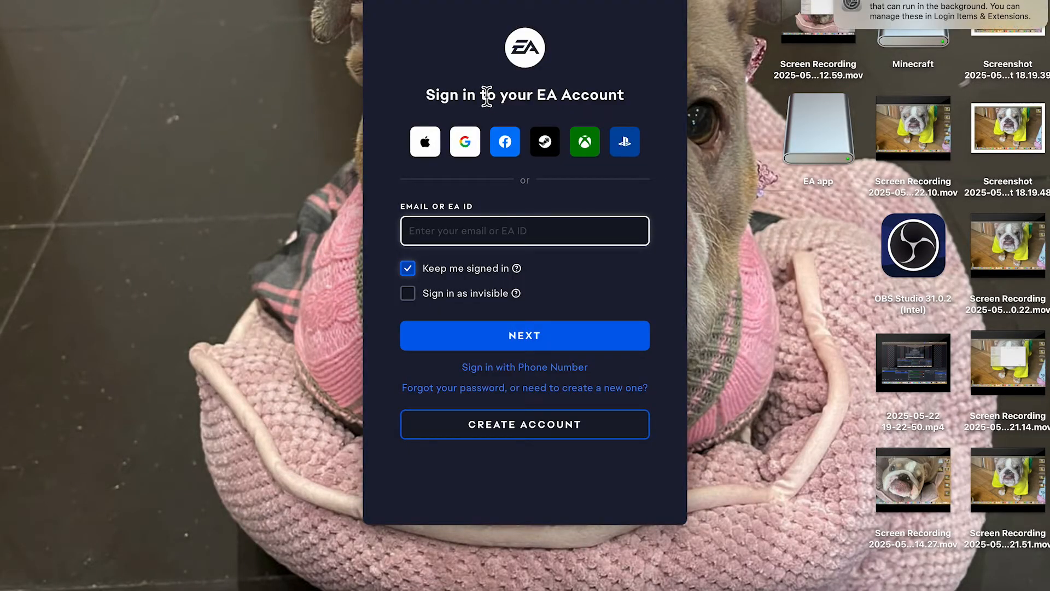
mouse_move(448, 129)
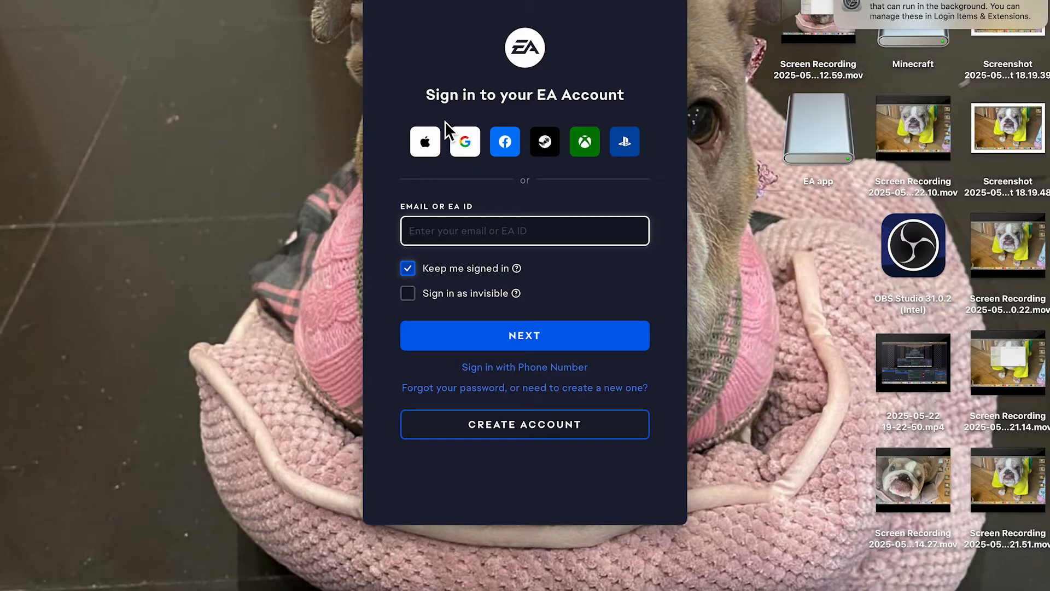
mouse_move(524, 432)
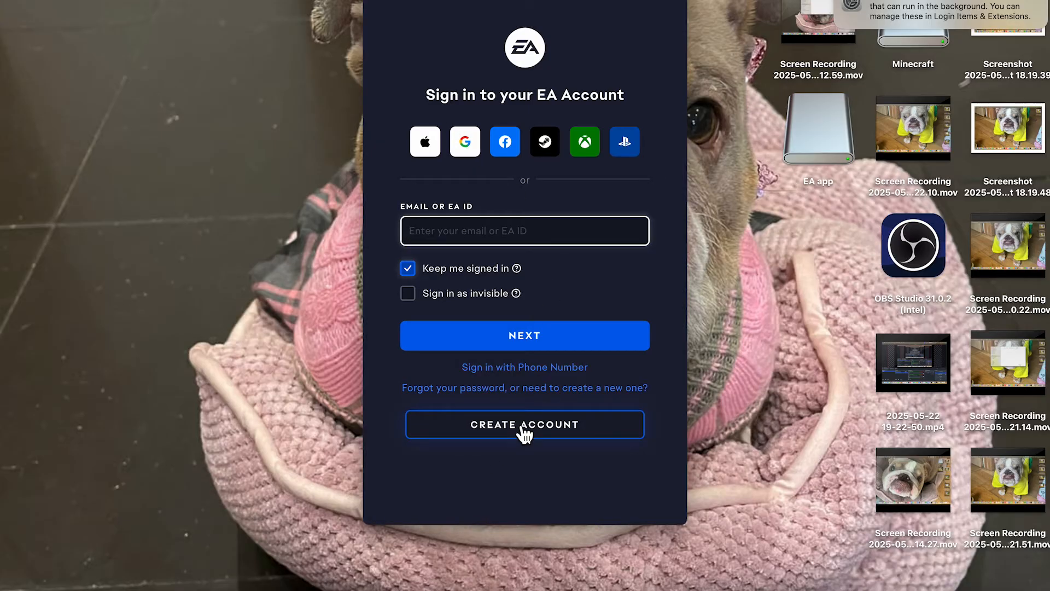
mouse_move(526, 433)
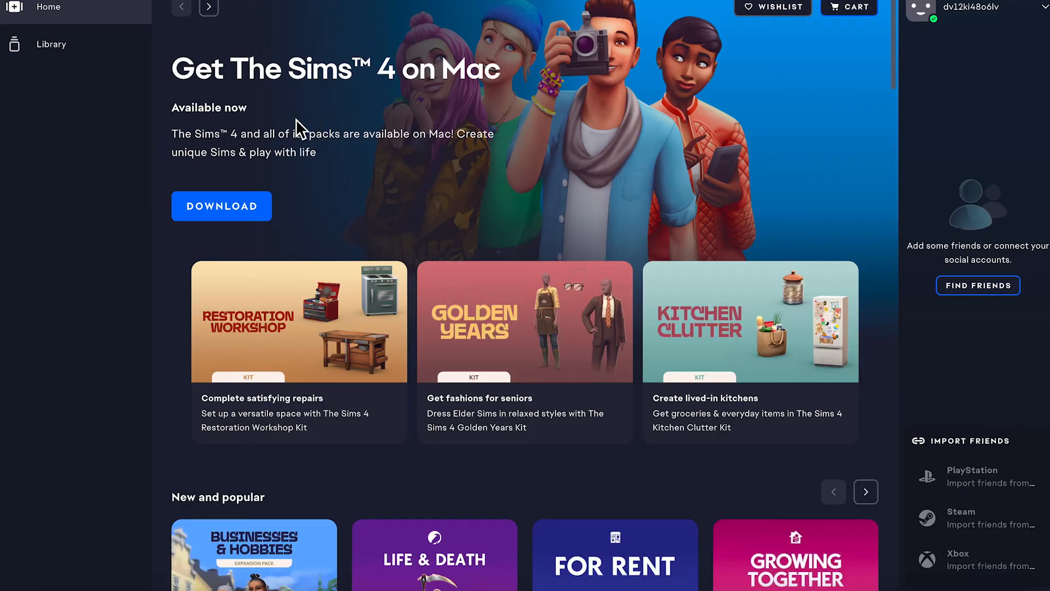
Open The Sims 4, keep default install options, accept terms of play and download.
scroll("down", 3)
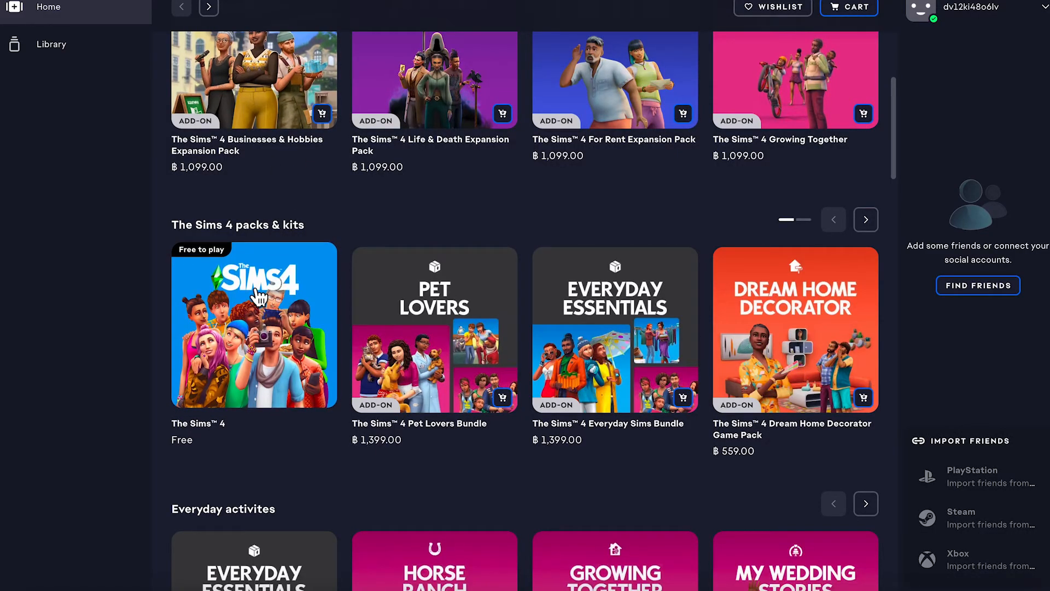
mouse_move(221, 268)
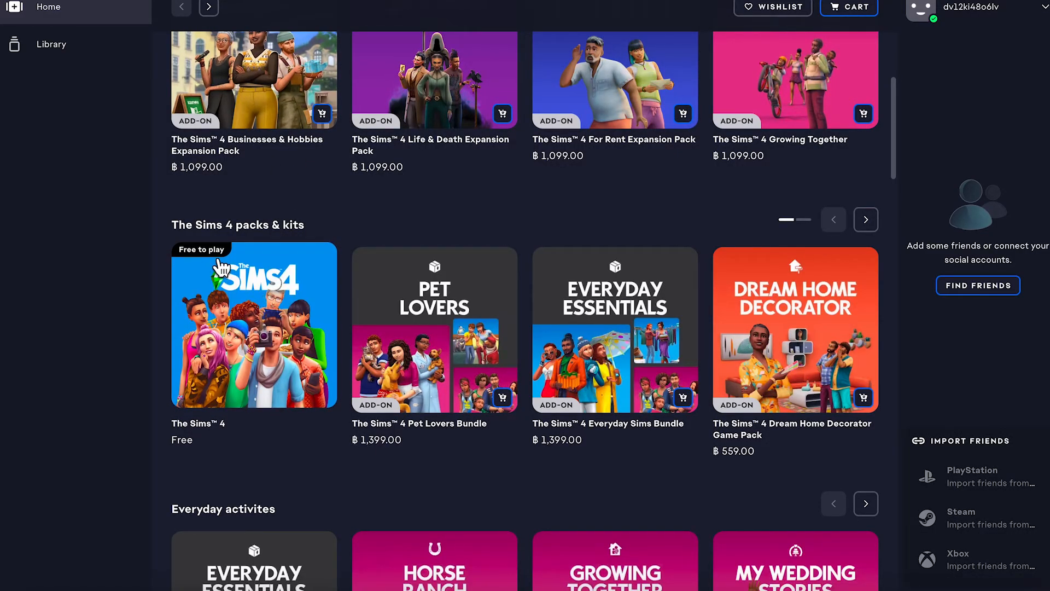
left_click(254, 325)
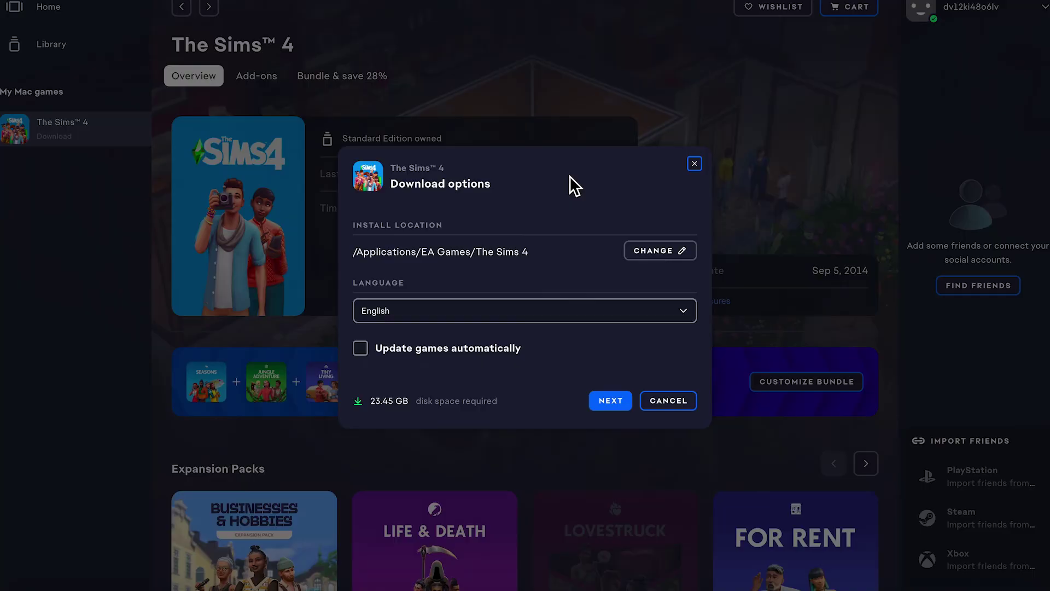
left_click(610, 401)
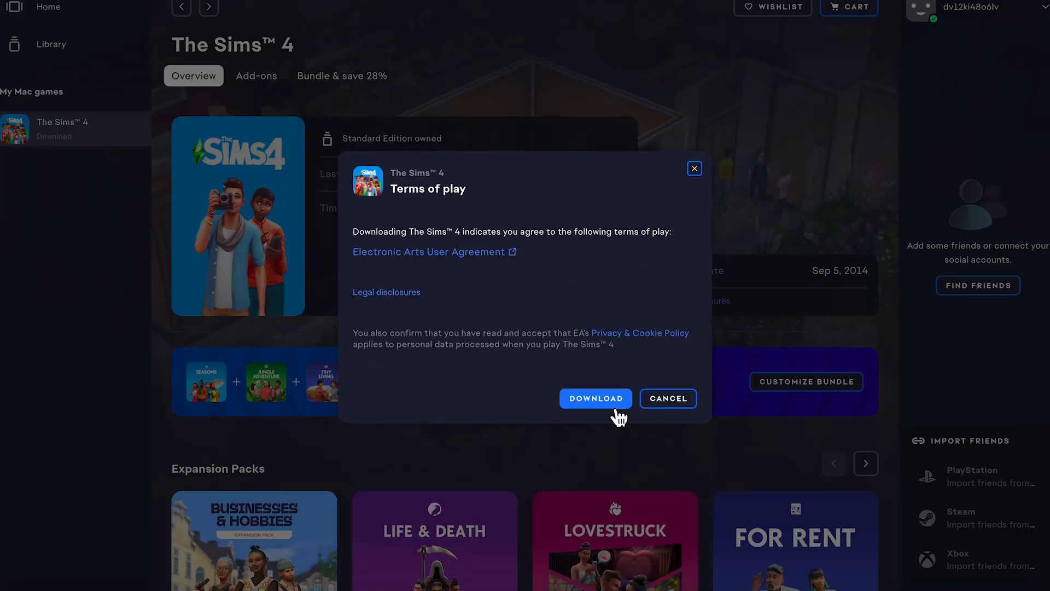
left_click(595, 399)
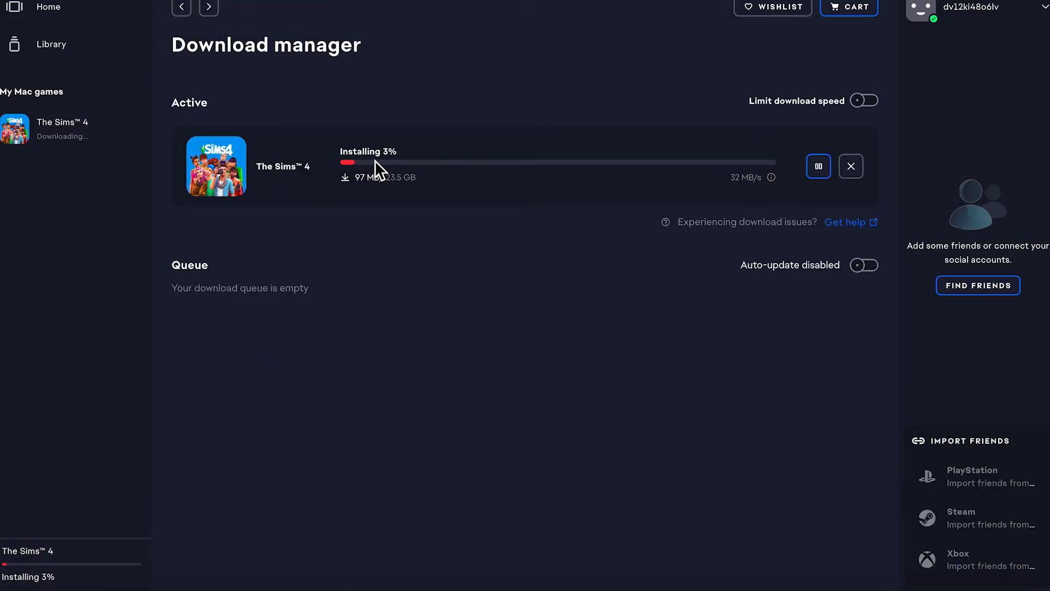
mouse_move(444, 126)
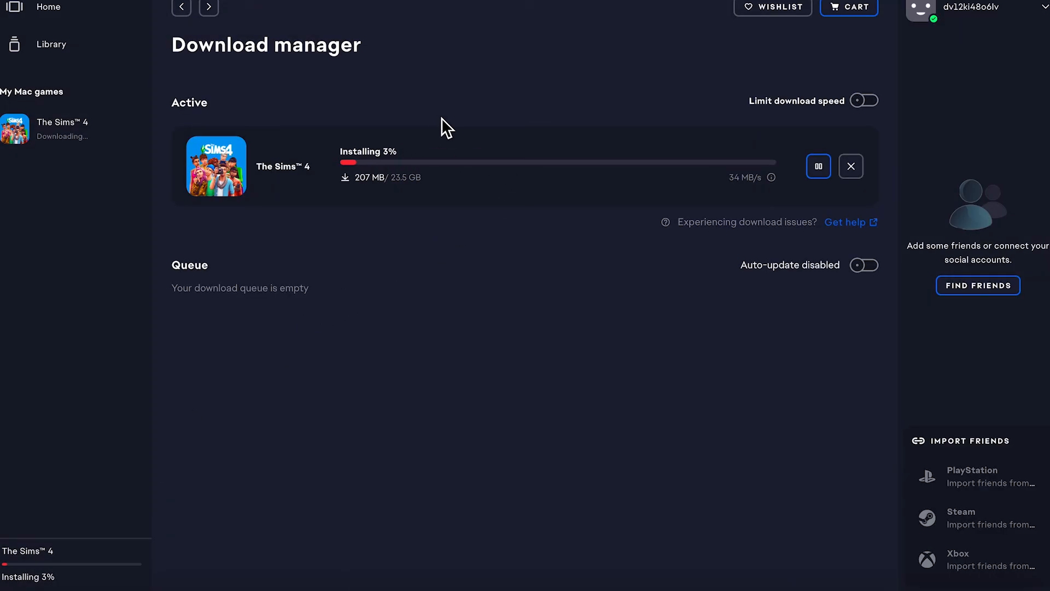